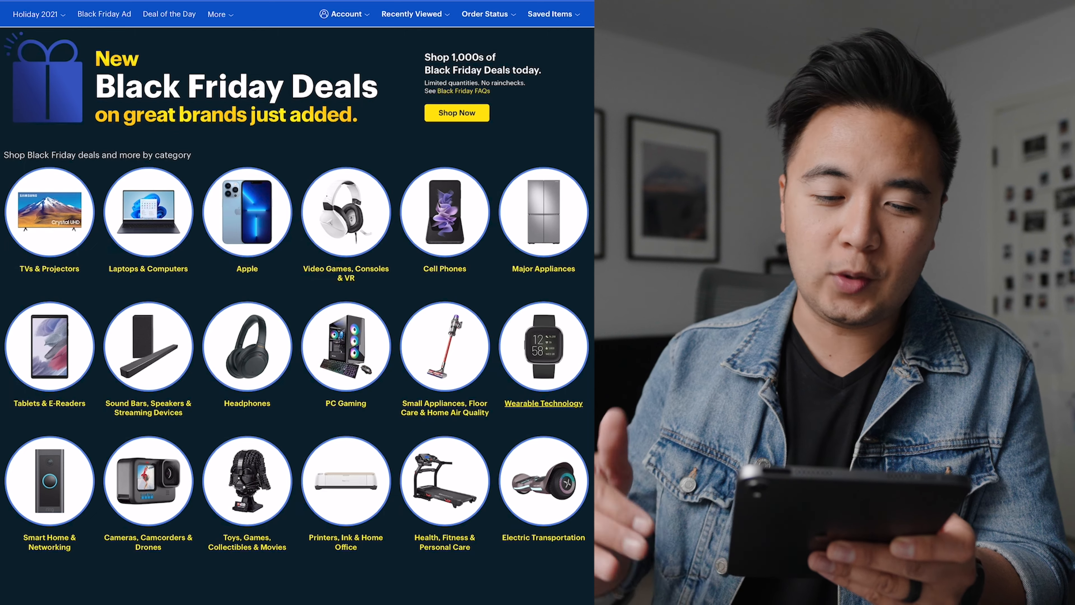
{"action": "mouse_move", "coordinate": [147, 210]}
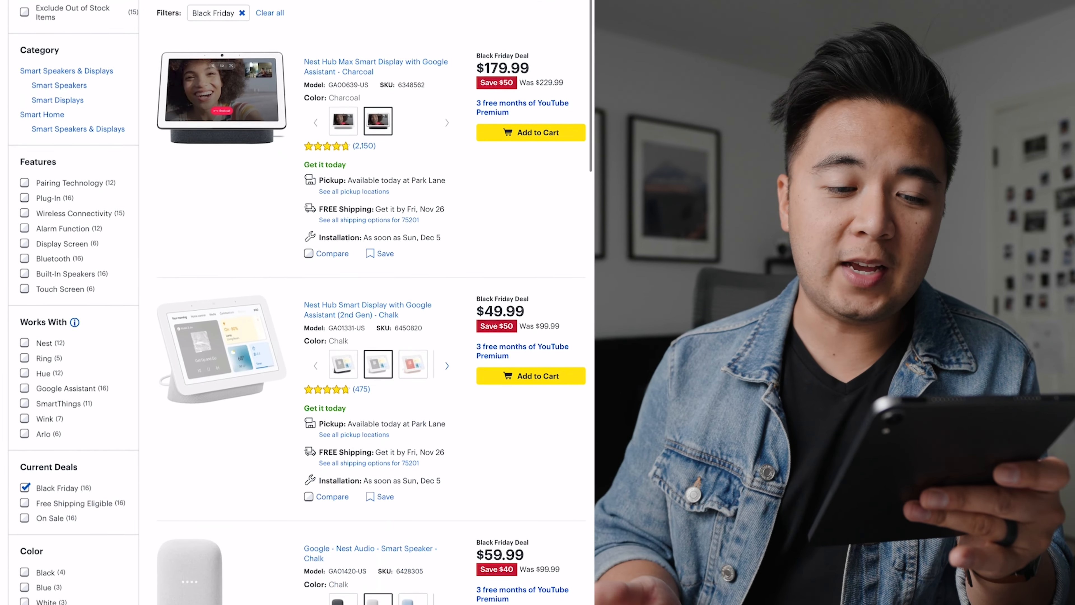
{"action": "scroll", "scroll_direction": "down", "scroll_amount": 3}
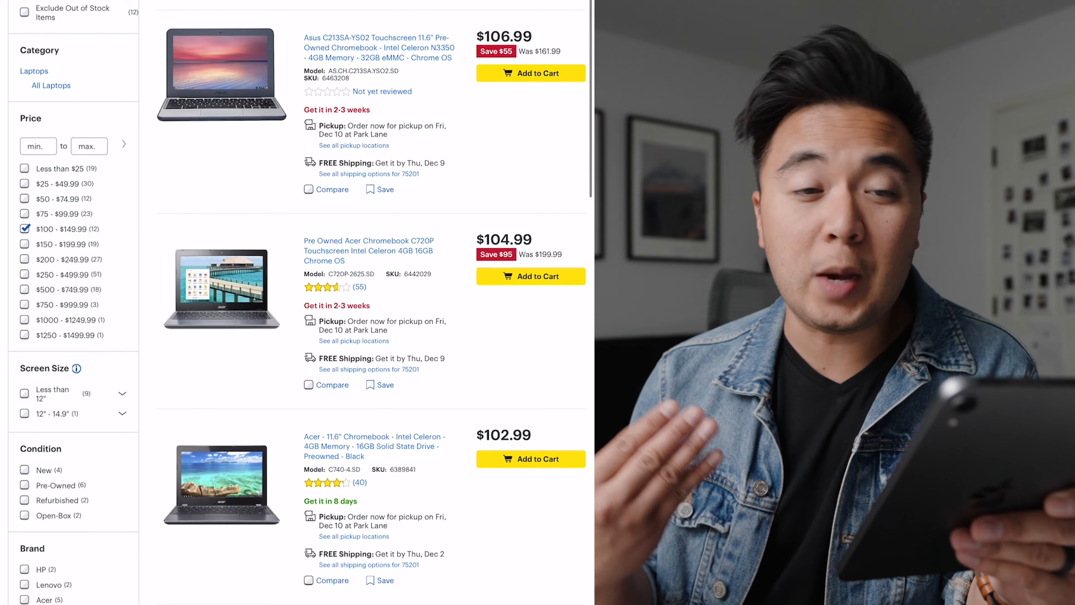
{"action": "scroll", "scroll_direction": "down", "scroll_amount": 3}
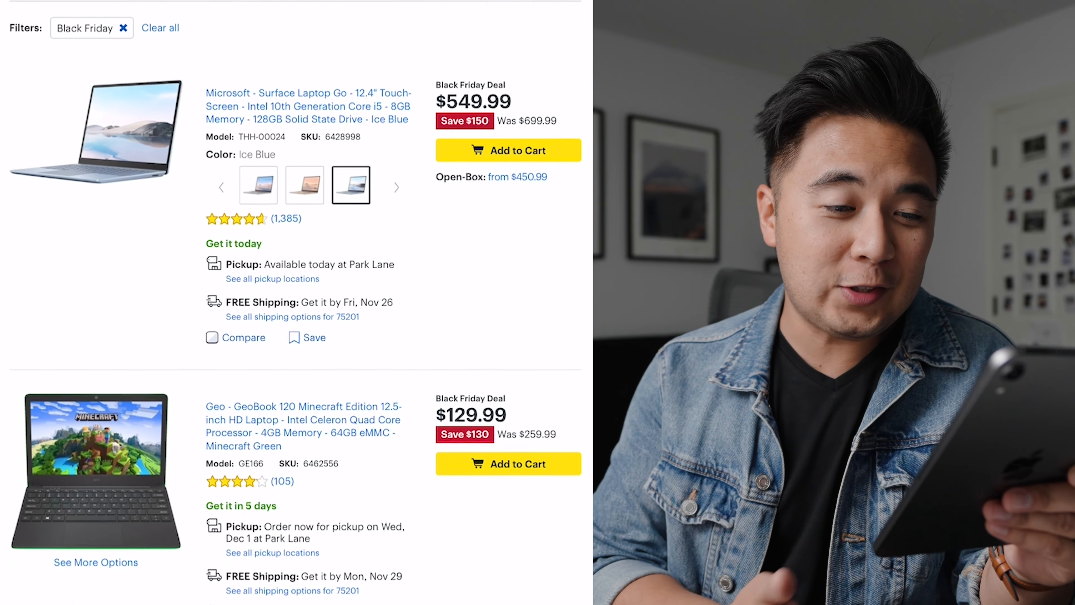
{"action": "scroll", "scroll_direction": "down", "scroll_amount": 3}
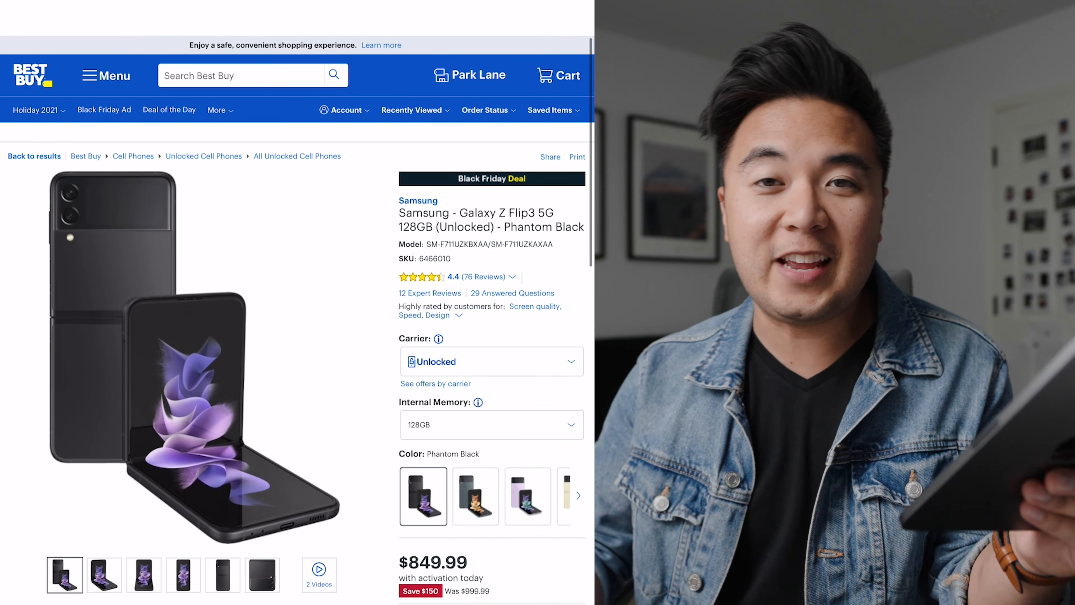
{"action": "scroll", "scroll_direction": "down", "scroll_amount": 3}
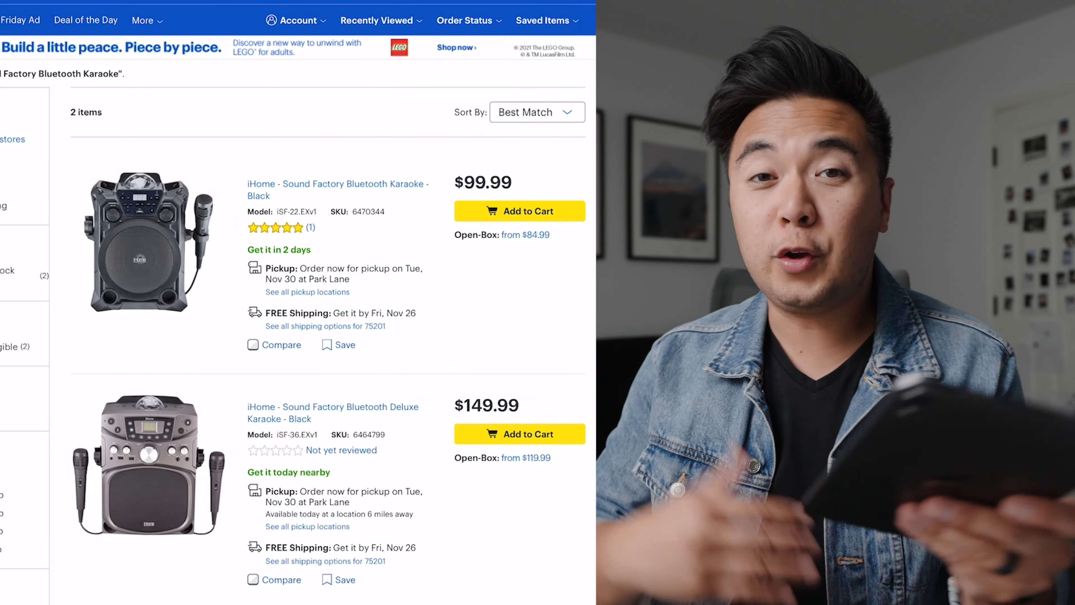
{"action": "scroll", "scroll_direction": "down", "scroll_amount": 3}
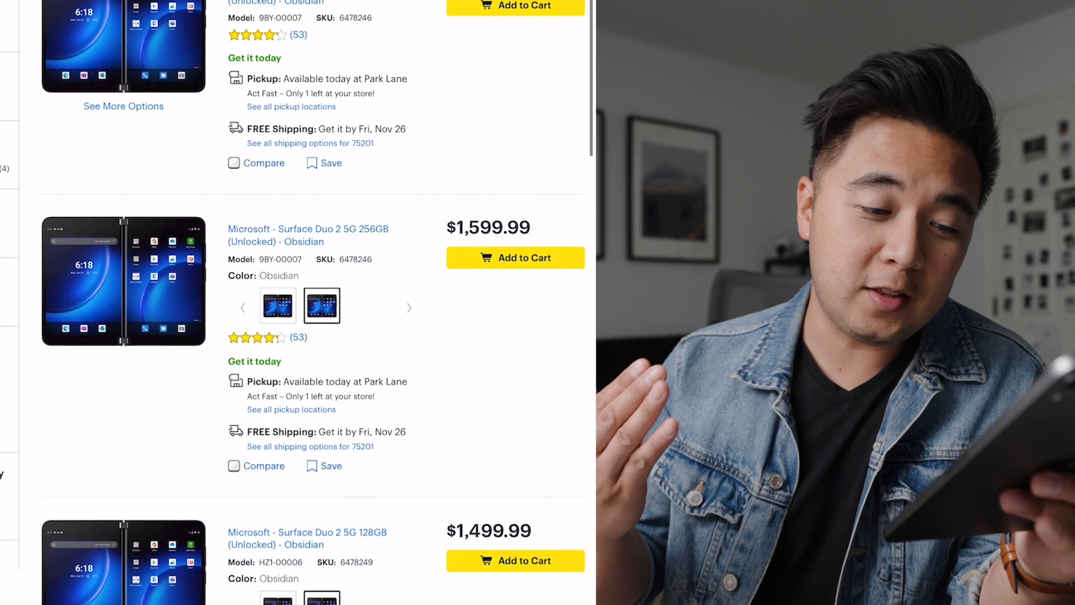
{"action": "scroll", "scroll_direction": "down", "scroll_amount": 3}
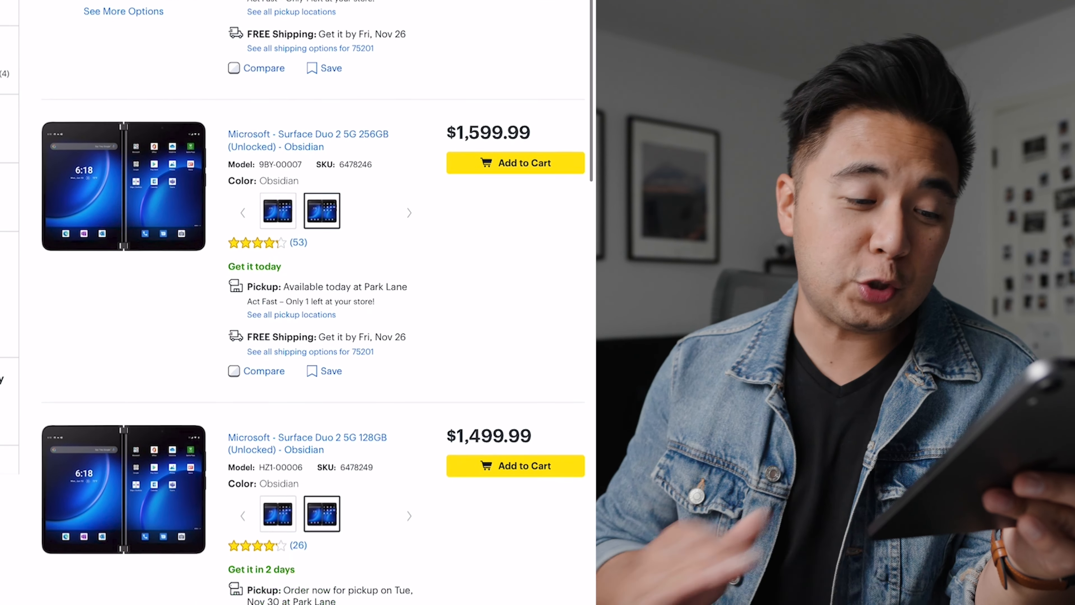
{"action": "scroll", "scroll_direction": "down", "scroll_amount": 3}
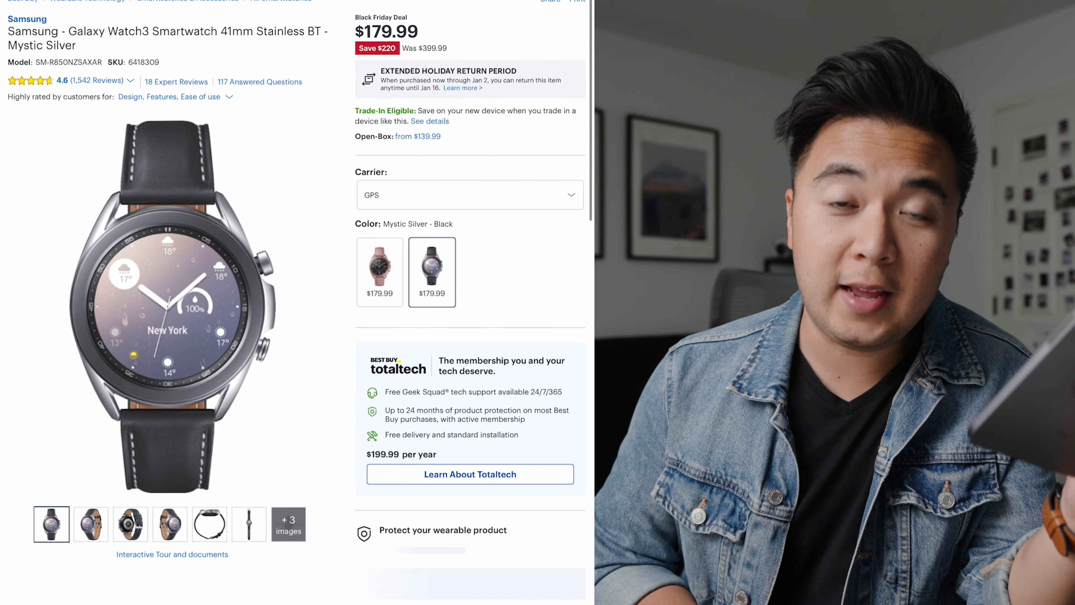
{"action": "scroll", "scroll_direction": "up", "scroll_amount": 3}
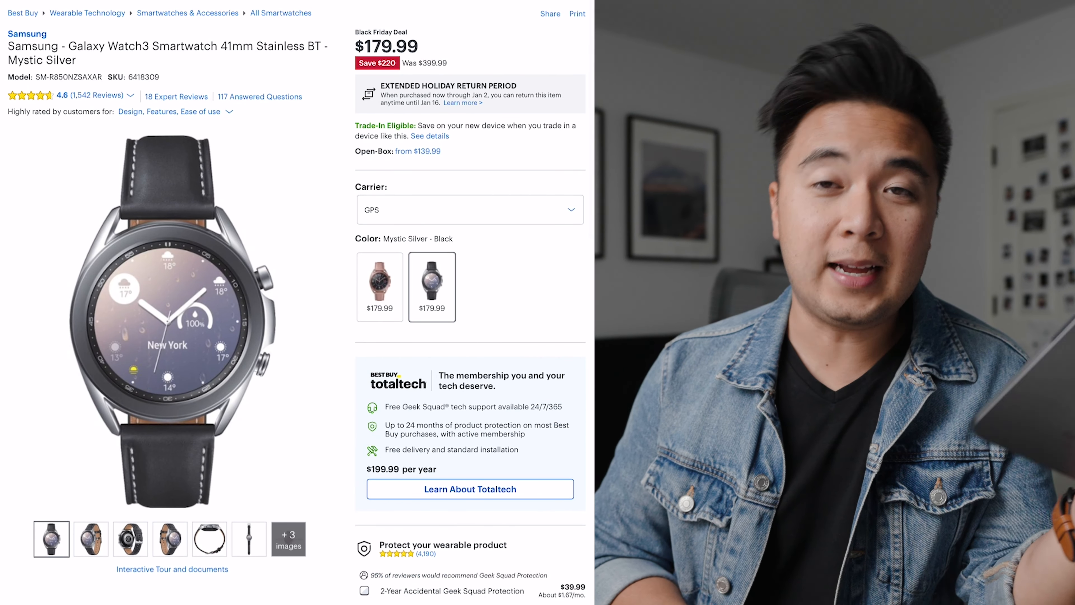